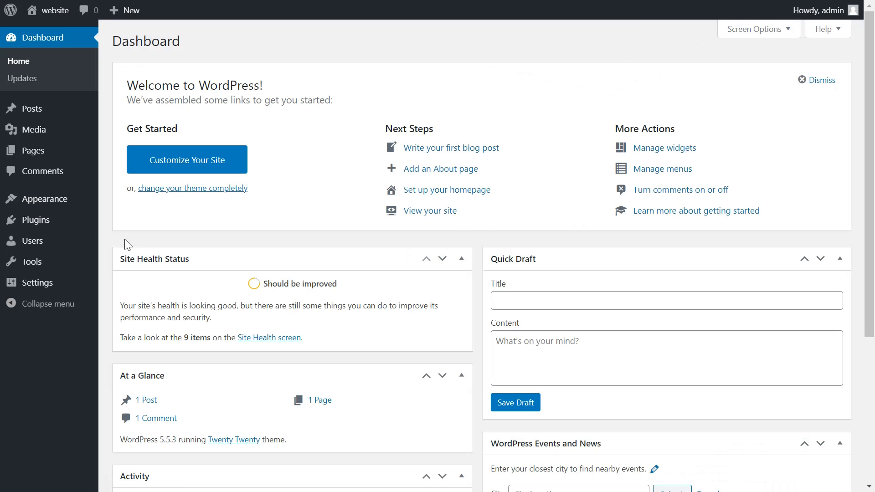
{"action": "mouse_move", "coordinate": [36, 219]}
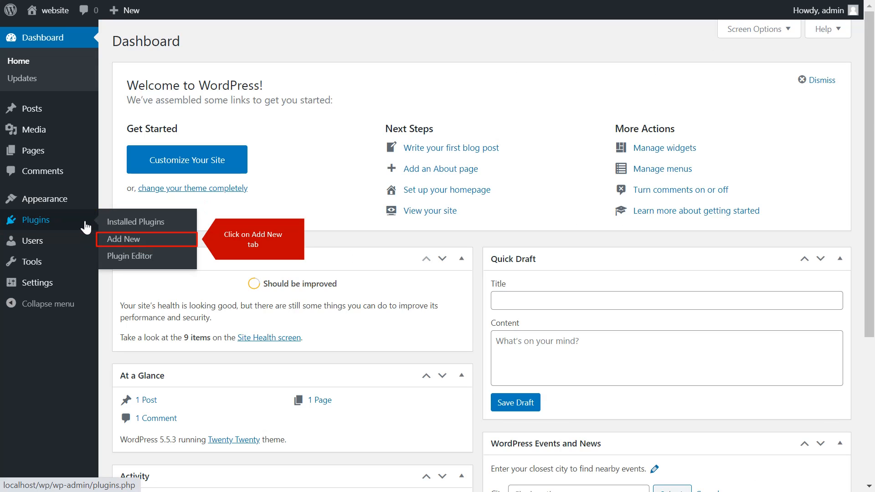
Open the Add New plugins page from the Plugins menu.
{"action": "left_click", "coordinate": [124, 239]}
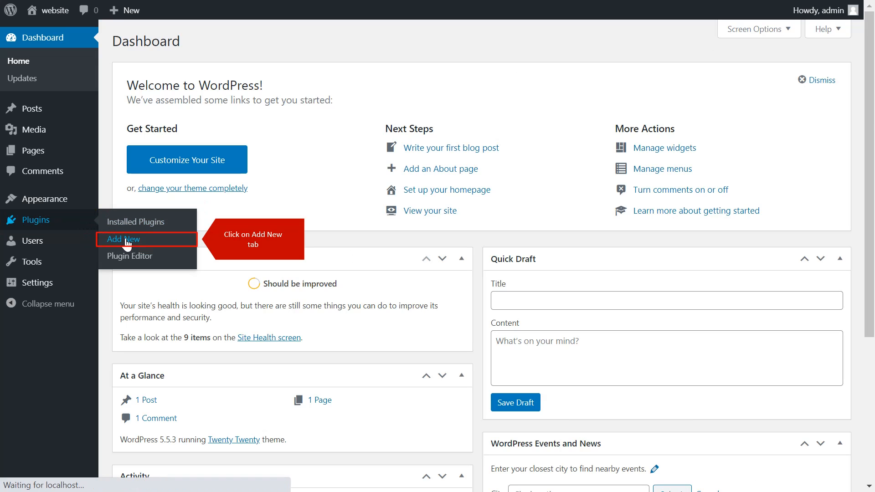
Search the plugin directory for 'oauth'.
{"action": "left_click", "coordinate": [122, 239]}
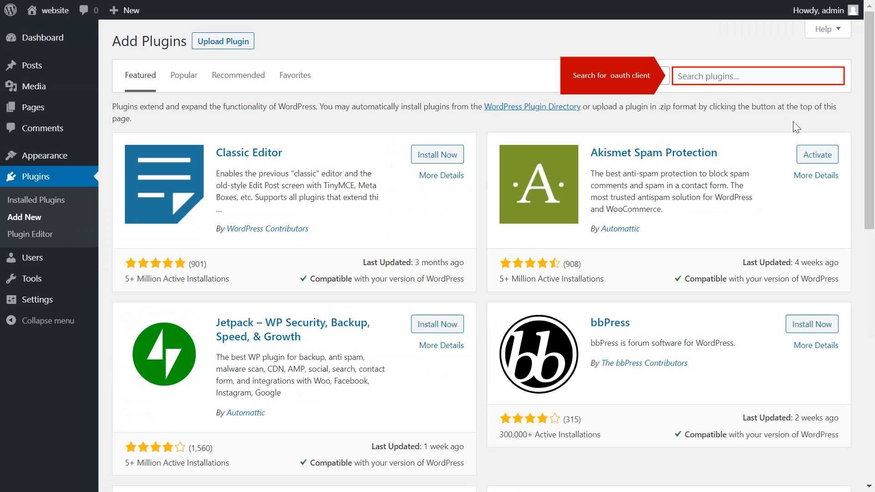
{"action": "left_click", "coordinate": [758, 76]}
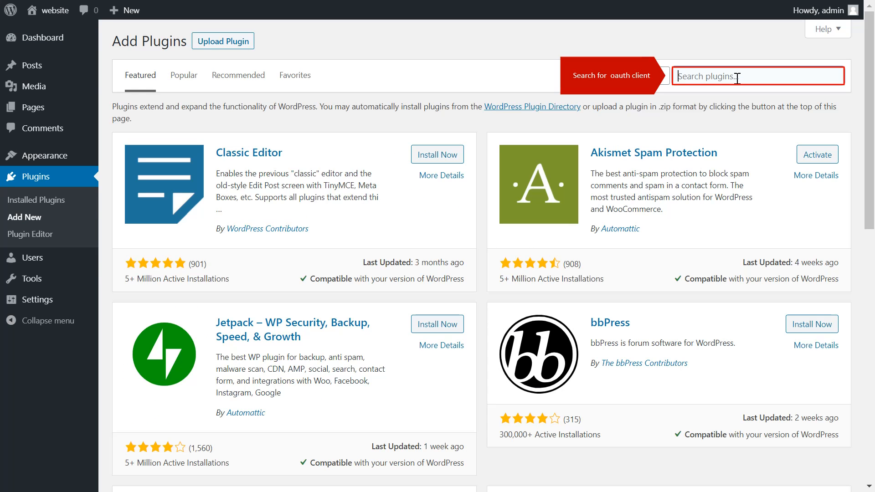
{"action": "type", "text": "oauth clien"}
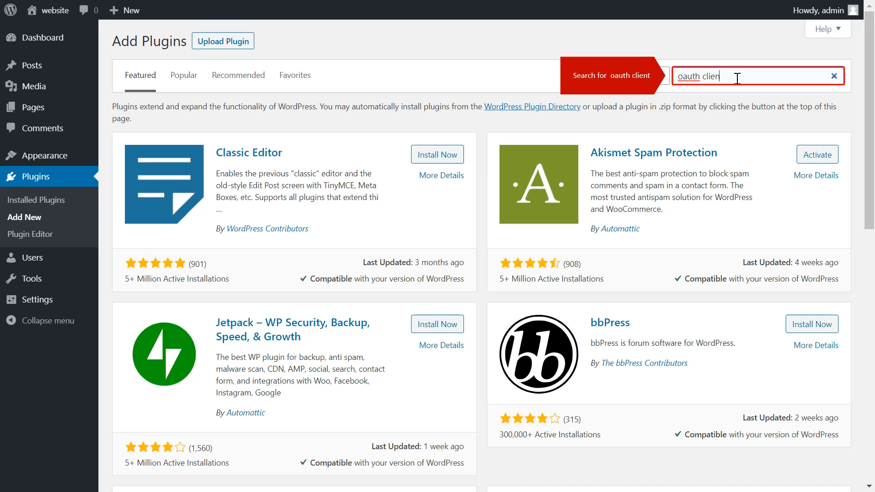
{"action": "key", "text": "Enter"}
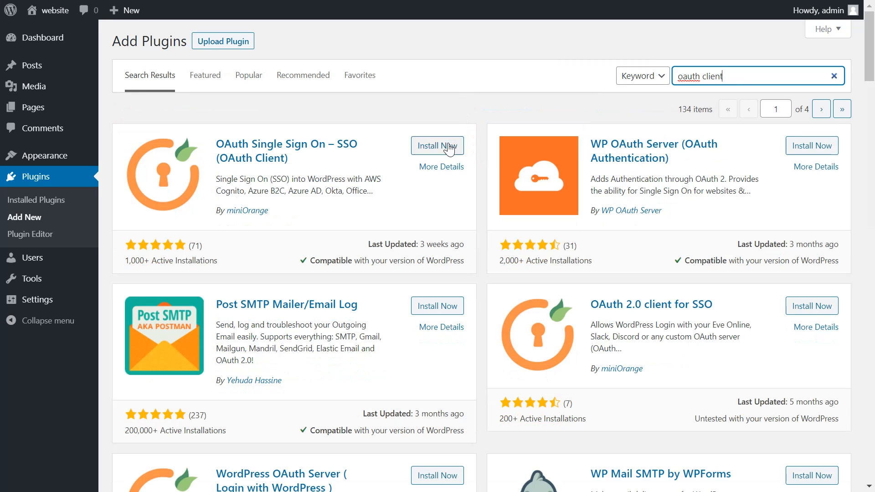
Install and activate the miniOrange OAuth Single Sign On – SSO (OAuth Client) plugin.
{"action": "left_click", "coordinate": [437, 146]}
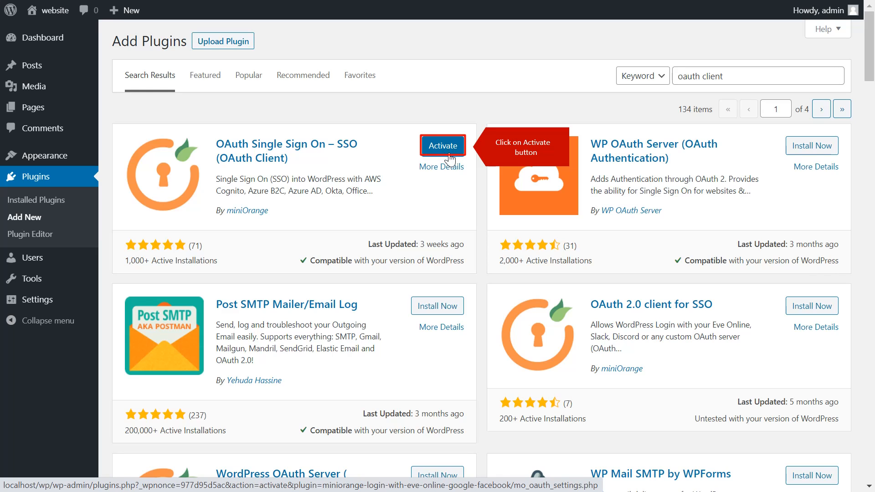
{"action": "left_click", "coordinate": [442, 146]}
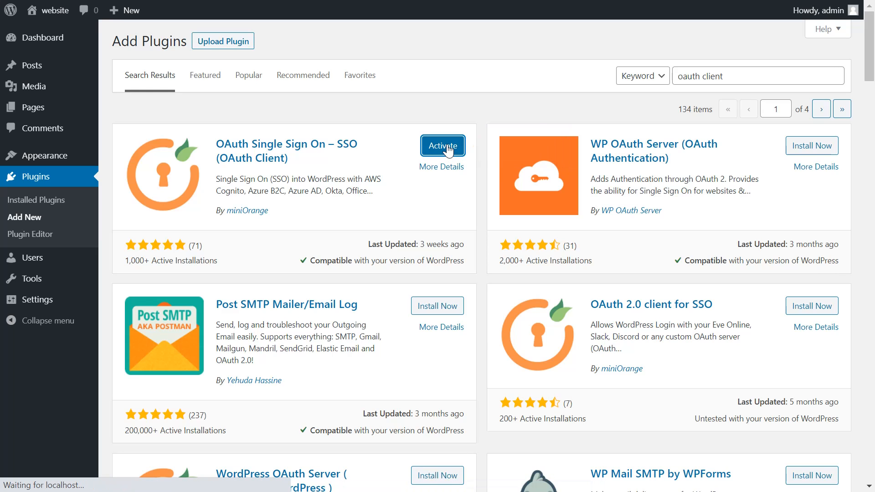
{"action": "left_click", "coordinate": [442, 146]}
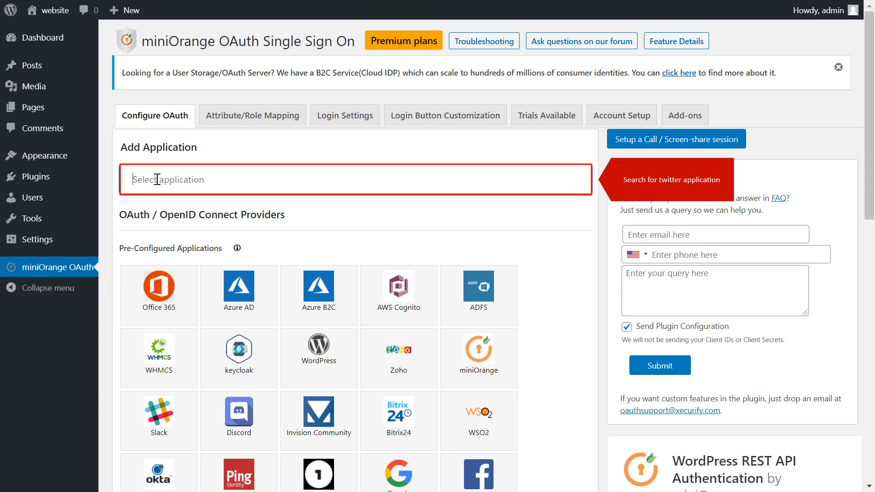
Search applications for 'twitter' and select the Twitter tile.
{"action": "type", "text": "twitter"}
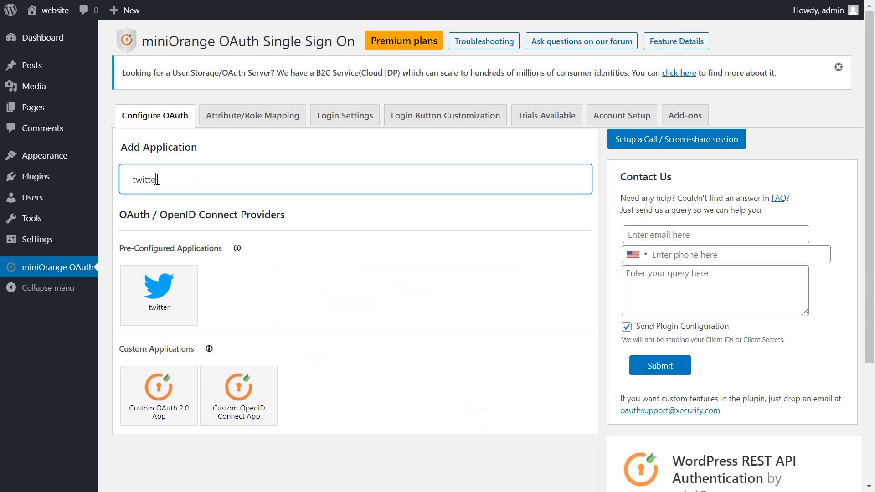
{"action": "left_click", "coordinate": [158, 295]}
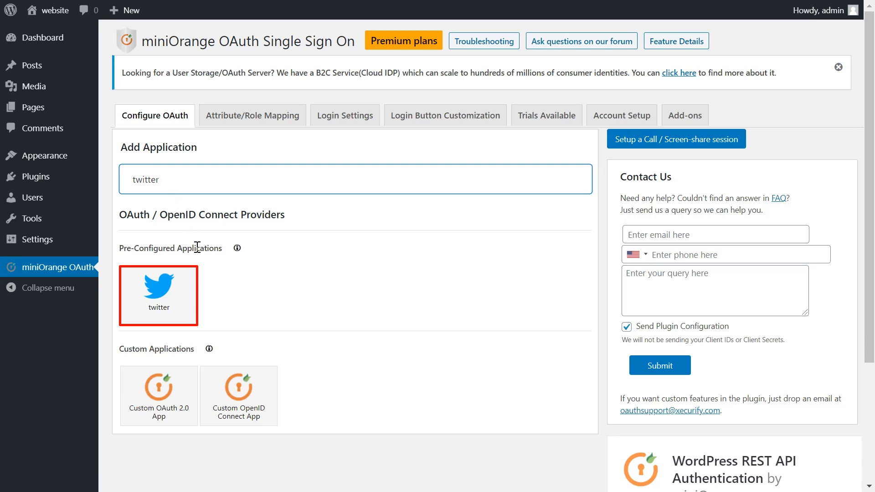
{"action": "left_click", "coordinate": [158, 296]}
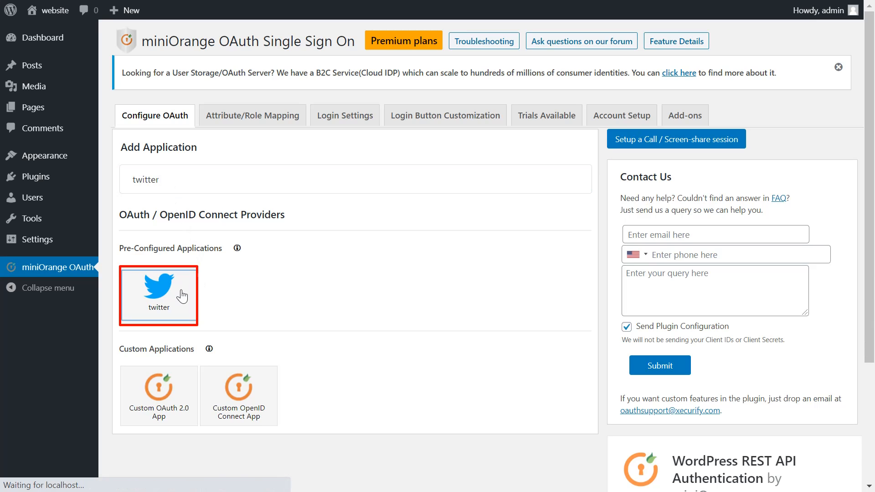
{"action": "left_click", "coordinate": [159, 296]}
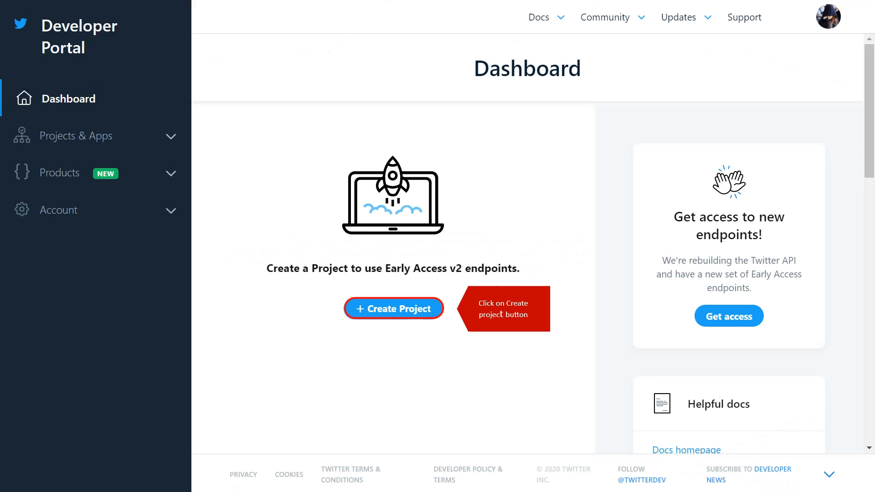
Start a Twitter developer project named 'OAuth testing' with the Student use case.
{"action": "left_click", "coordinate": [393, 308]}
{"action": "type", "text": "OAuth testing"}
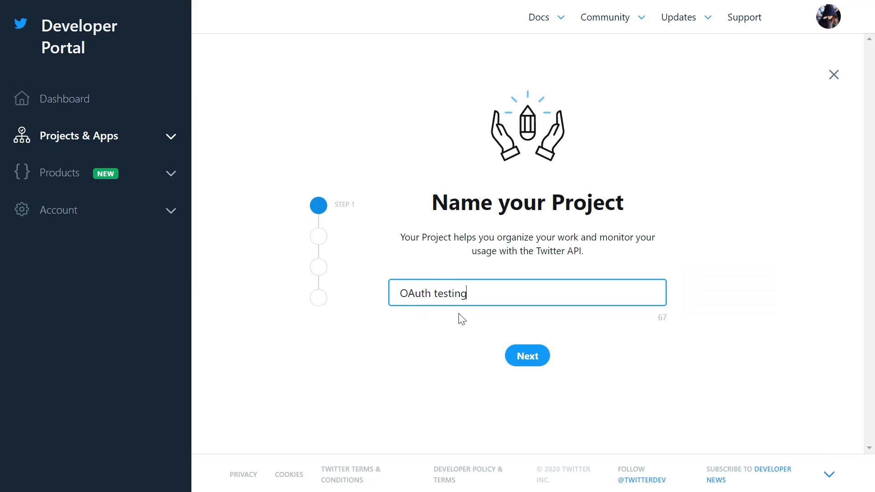
{"action": "left_click", "coordinate": [527, 356]}
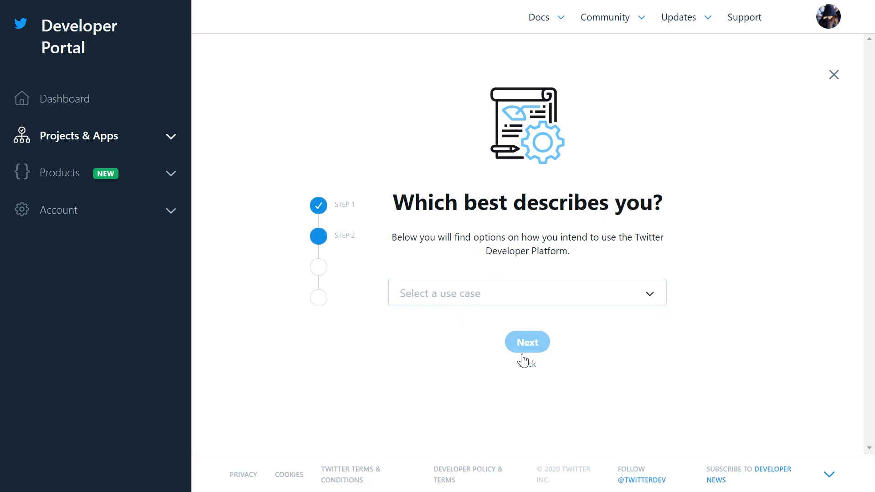
{"action": "left_click", "coordinate": [526, 292]}
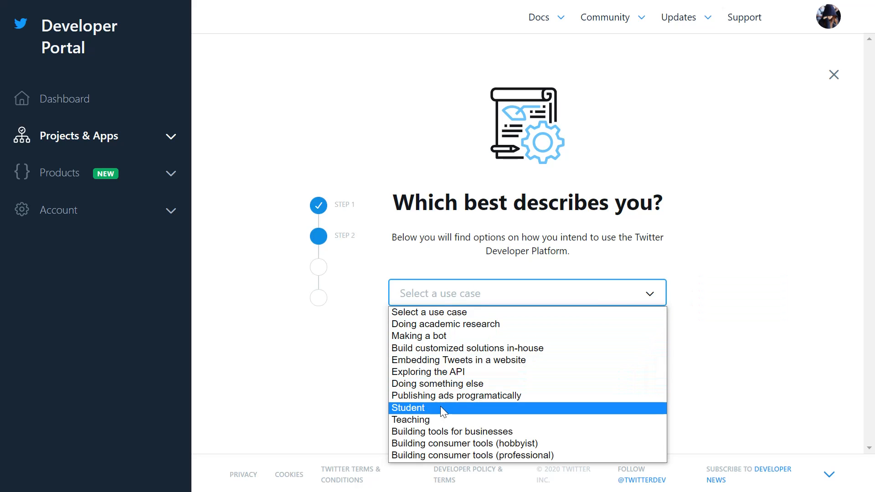
{"action": "left_click", "coordinate": [408, 408]}
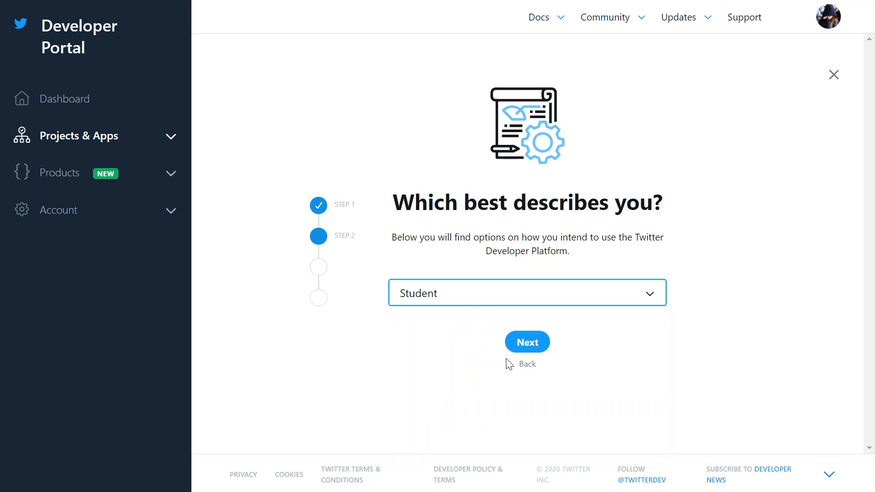
{"action": "left_click", "coordinate": [527, 342]}
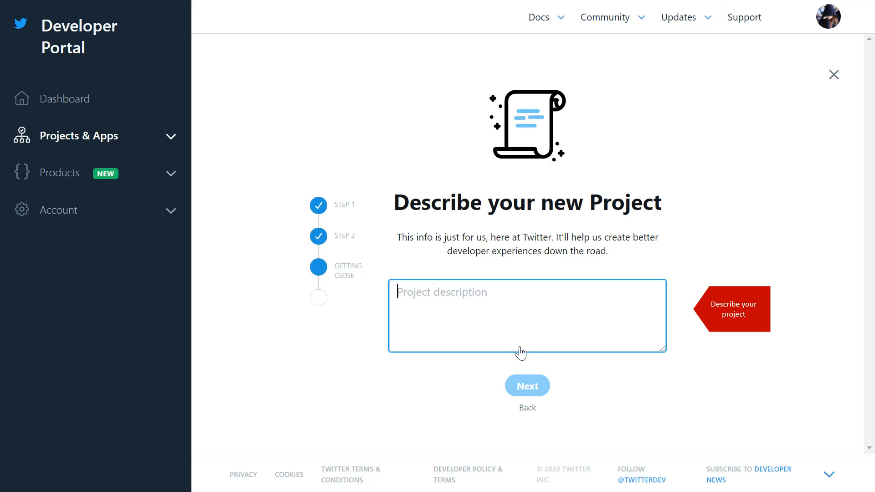
Enter a WordPress OAuth testing description and continue to the app step.
{"action": "type", "text": "wordpress"}
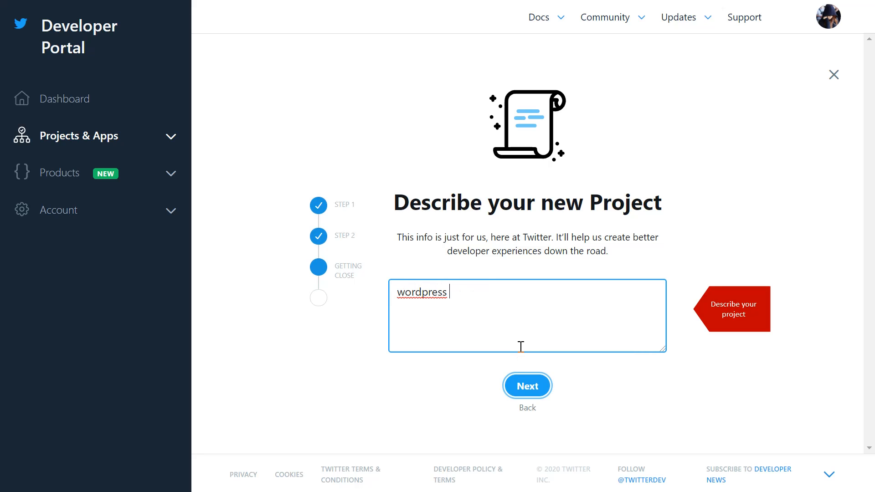
{"action": "type", "text": "OAuth testi"}
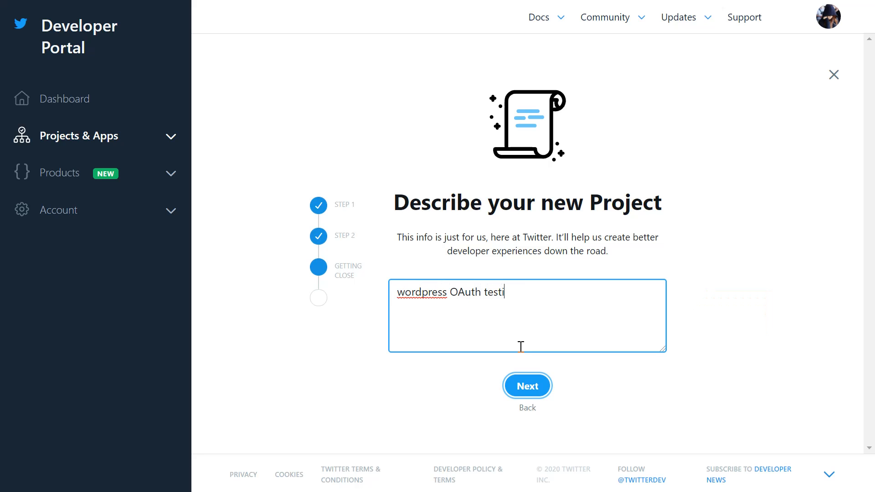
{"action": "left_click", "coordinate": [527, 386]}
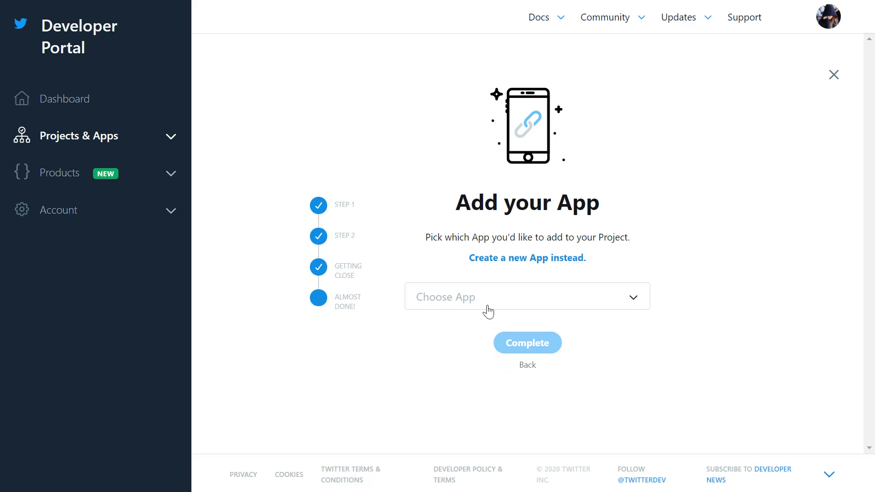
Create a new app named 'OAuth wp' and complete the project setup.
{"action": "left_click", "coordinate": [527, 257]}
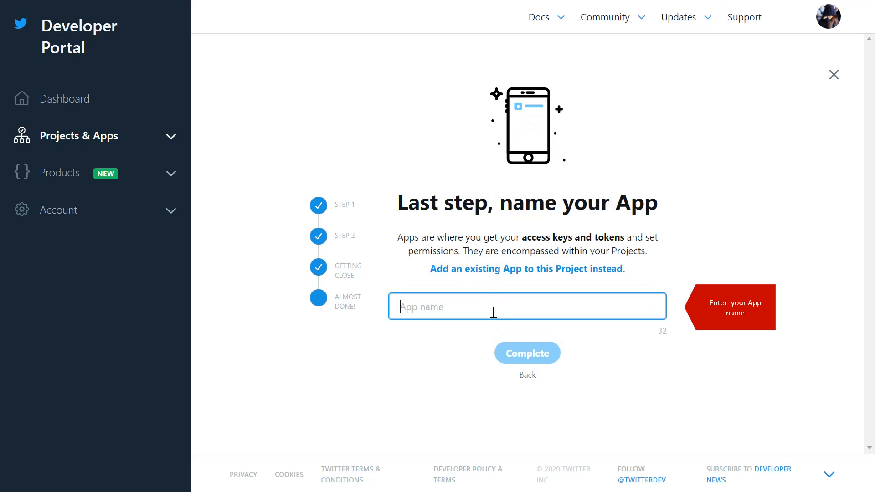
{"action": "type", "text": "OAuth wp"}
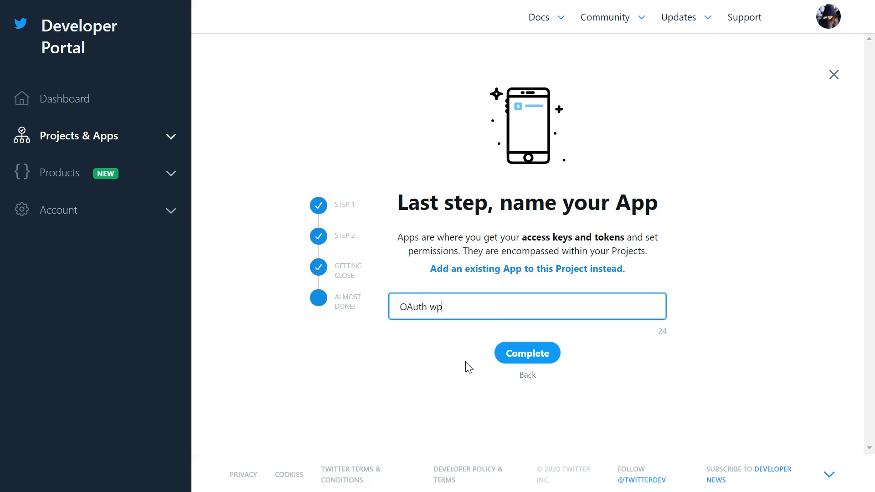
{"action": "left_click", "coordinate": [527, 353]}
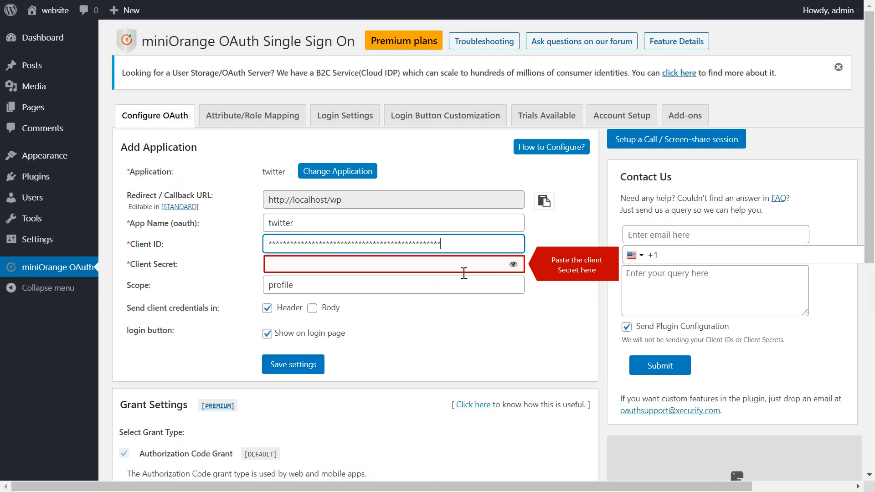
Focus the Client Secret field after pasting the Client ID.
{"action": "left_click", "coordinate": [390, 264]}
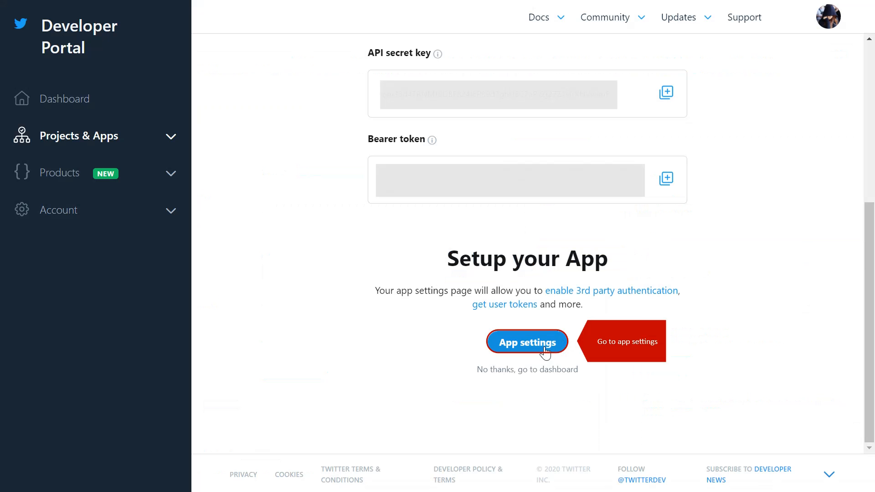
Enable 3-legged OAuth in the OAuth wp app authentication settings.
{"action": "left_click", "coordinate": [527, 342]}
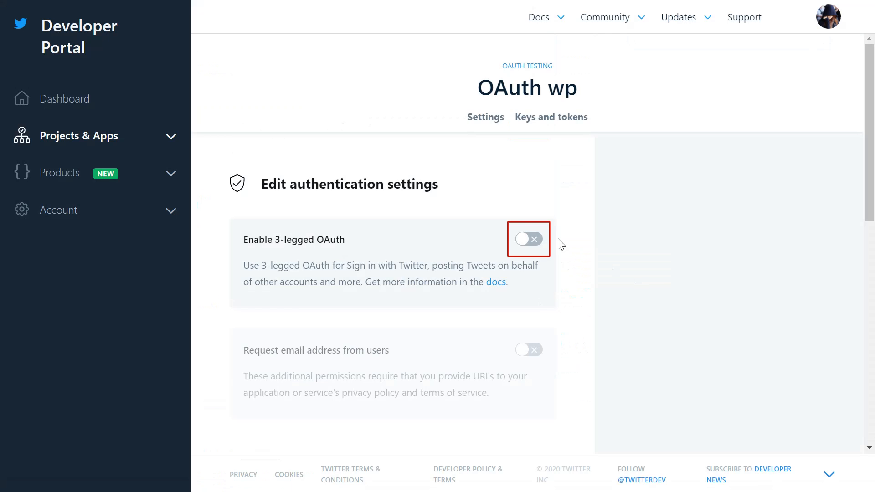
{"action": "left_click", "coordinate": [527, 239]}
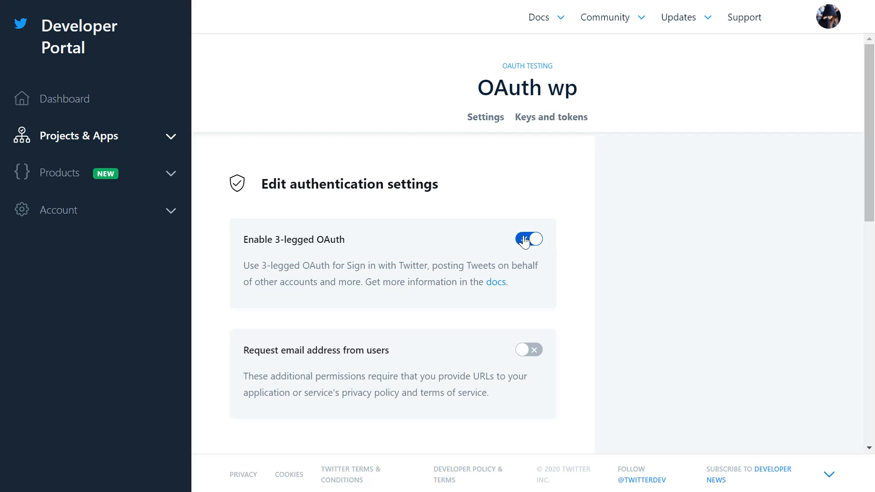
{"action": "left_click", "coordinate": [528, 239]}
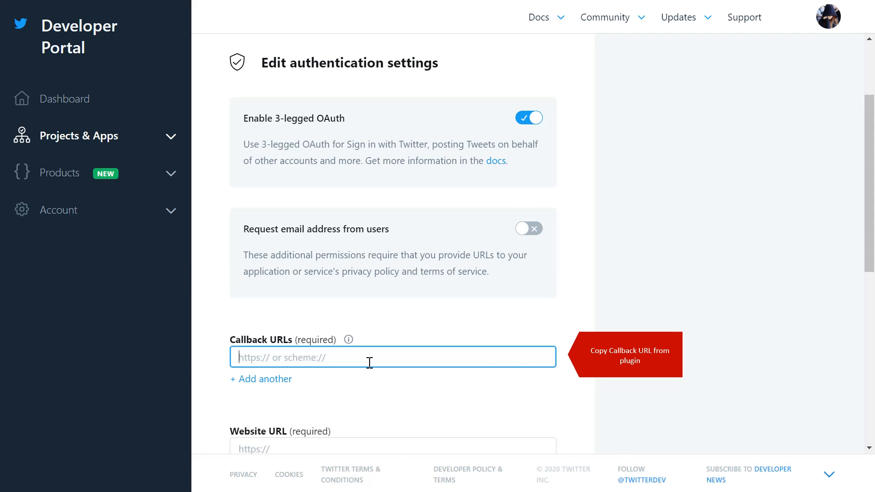
{"action": "left_click", "coordinate": [542, 199]}
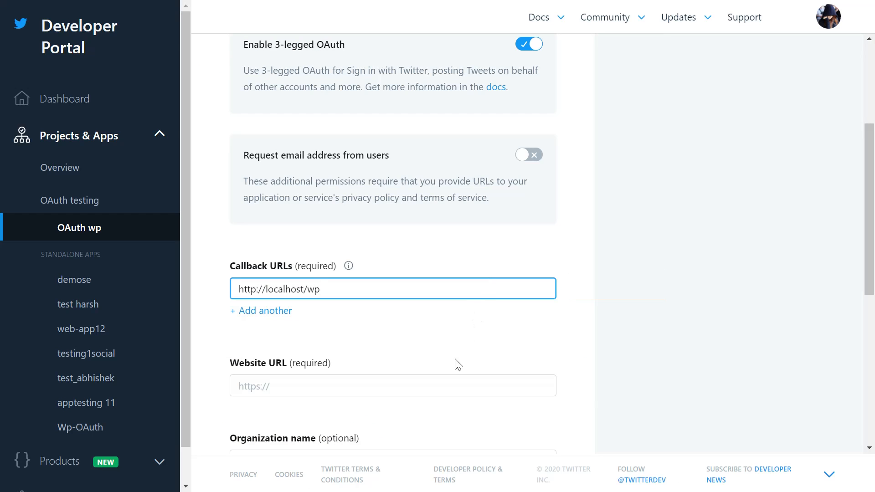
{"action": "left_click", "coordinate": [392, 385]}
{"action": "type", "text": "https://www.internetglobe.com"}
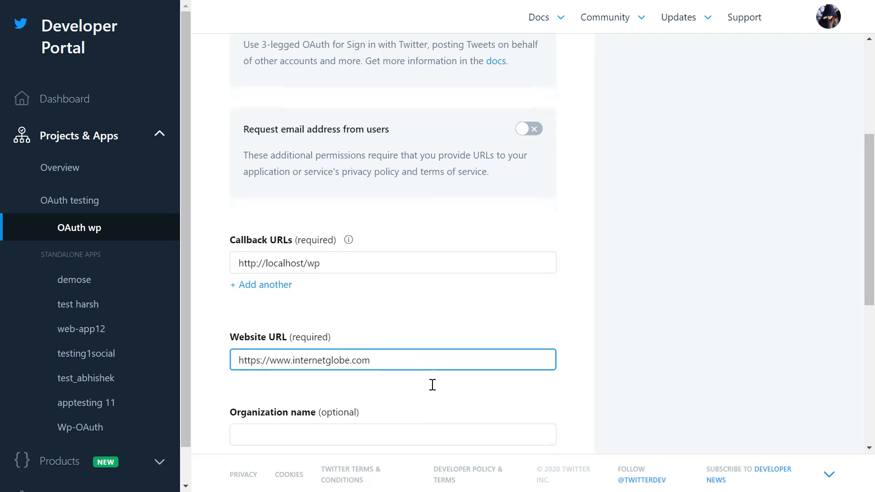
{"action": "scroll", "scroll_direction": "down", "scroll_amount": 3}
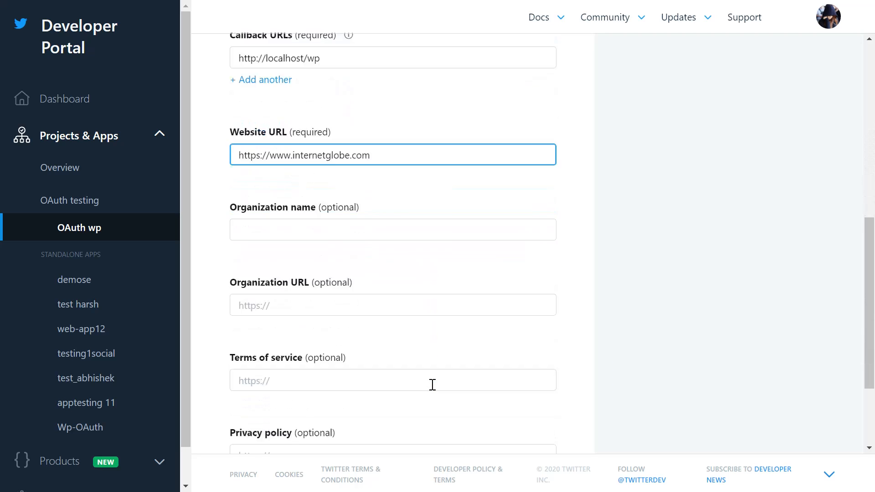
{"action": "scroll", "scroll_direction": "down", "scroll_amount": 3}
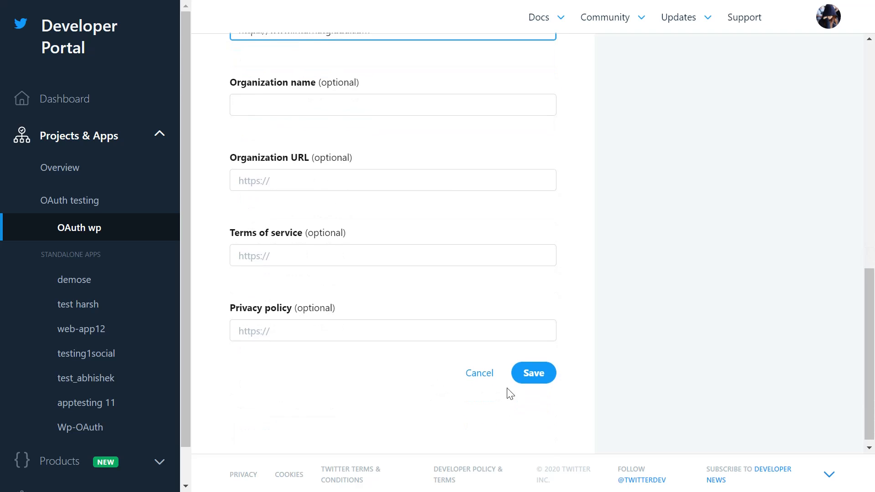
Save the app settings, run Test Configuration, and close the attribute results.
{"action": "left_click", "coordinate": [533, 373]}
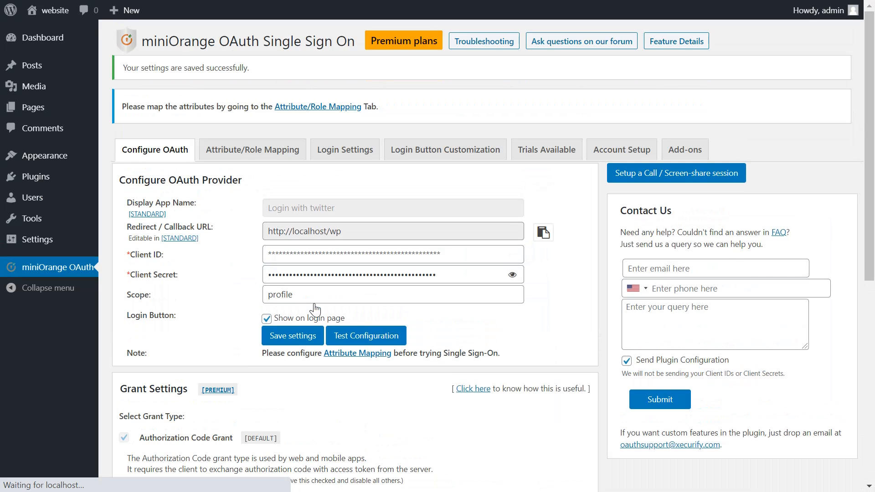
{"action": "mouse_move", "coordinate": [366, 335]}
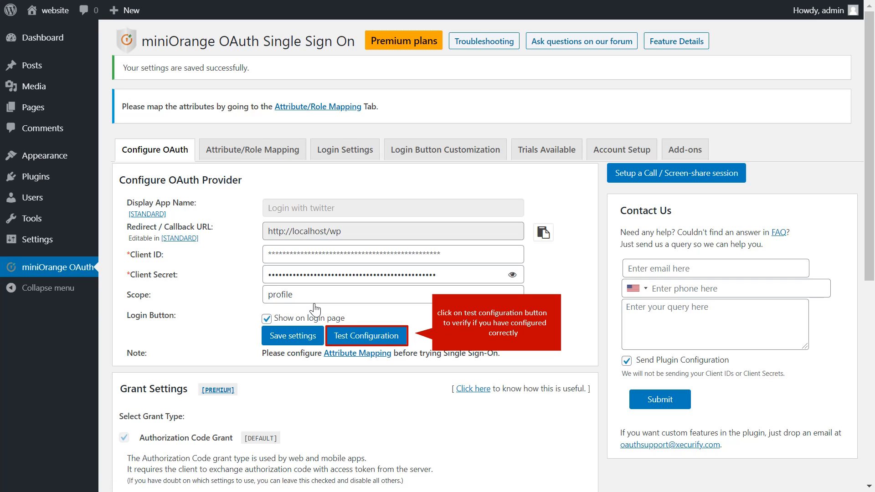
{"action": "left_click", "coordinate": [366, 335]}
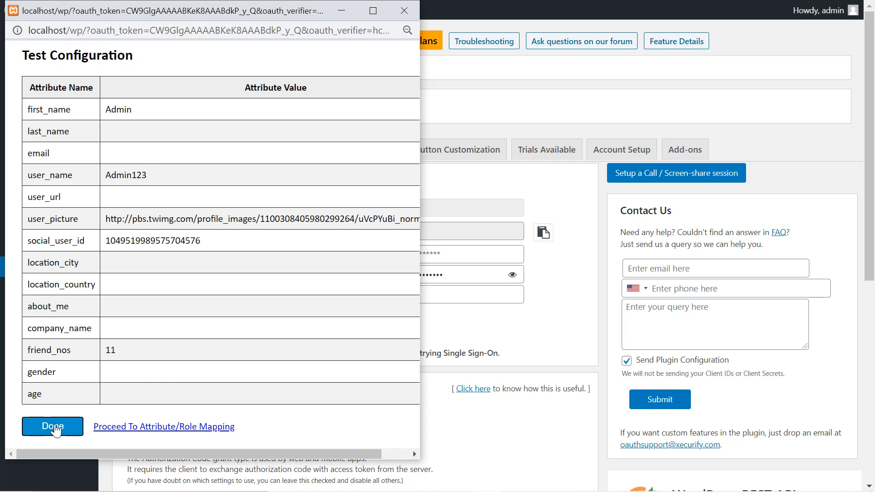
{"action": "left_click", "coordinate": [52, 426]}
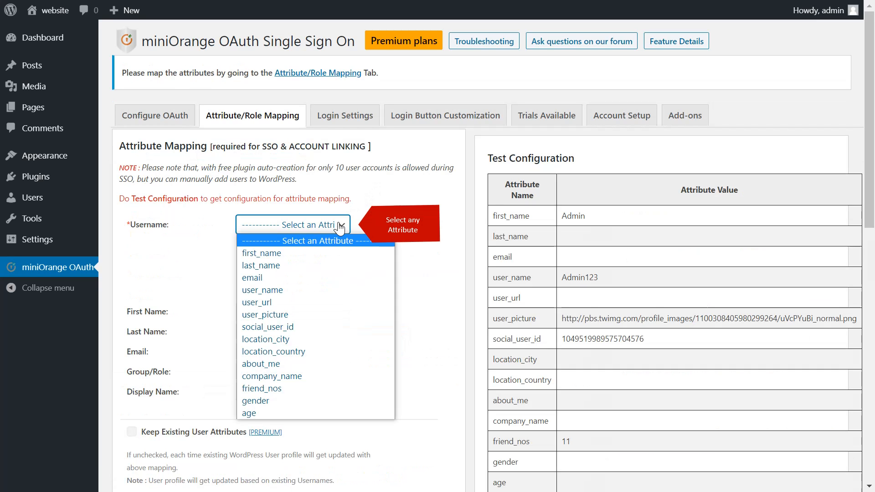
Set Username to first_name in Attribute Mapping and save settings.
{"action": "left_click", "coordinate": [261, 253]}
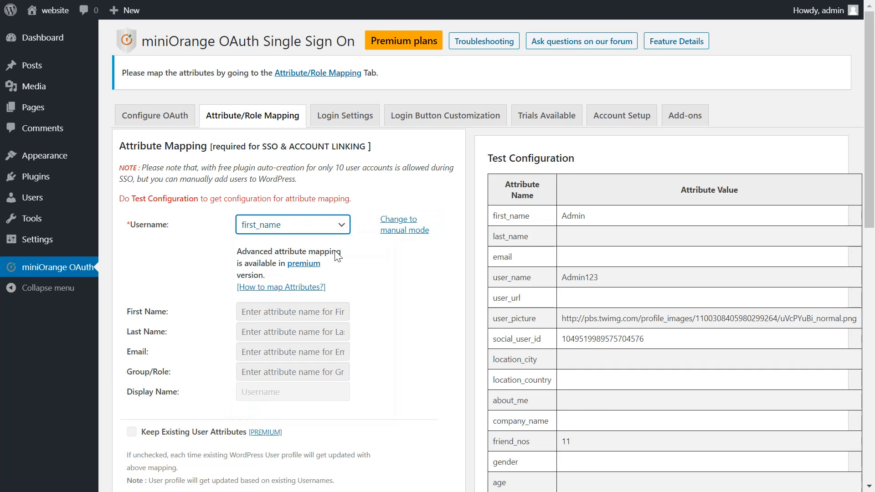
{"action": "scroll", "scroll_direction": "down", "scroll_amount": 3}
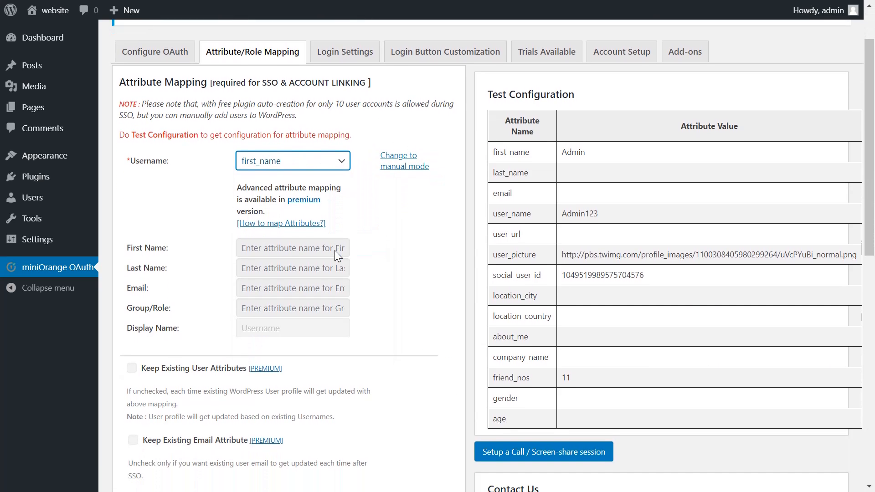
{"action": "scroll", "scroll_direction": "down", "scroll_amount": 3}
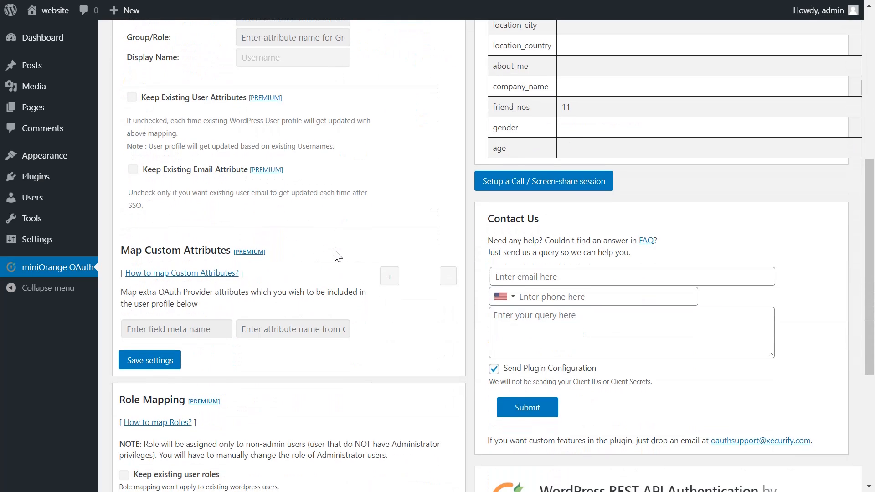
{"action": "scroll", "scroll_direction": "down", "scroll_amount": 3}
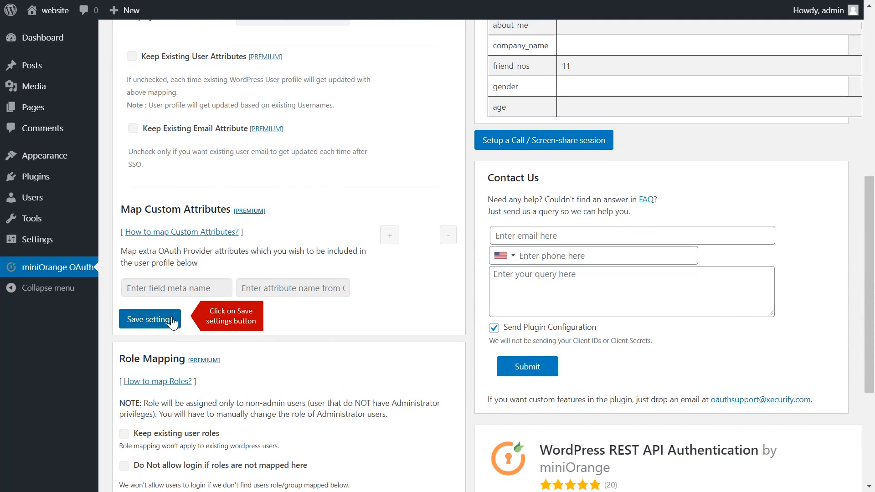
{"action": "left_click", "coordinate": [149, 319]}
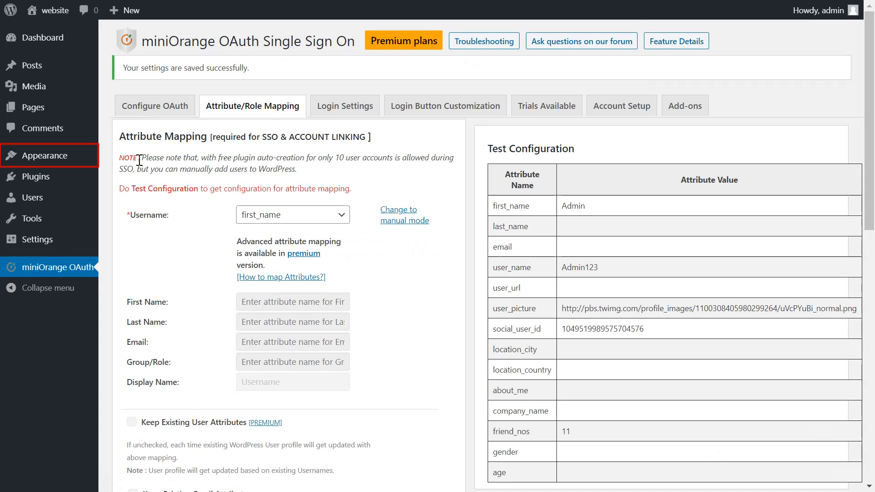
{"action": "mouse_move", "coordinate": [40, 155]}
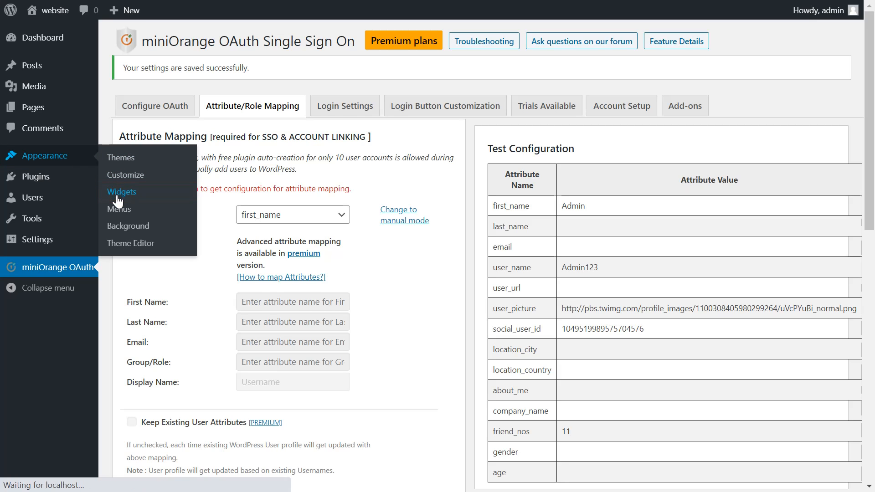
Drag the miniOrange OAuth widget into Footer #1 on the Widgets page.
{"action": "left_click", "coordinate": [122, 192]}
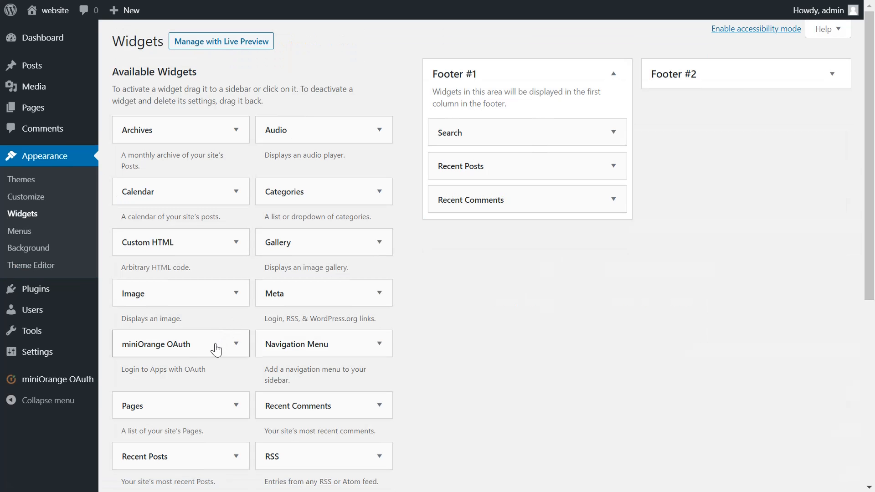
{"action": "left_click_drag", "start_coordinate": [180, 344], "coordinate": [514, 215]}
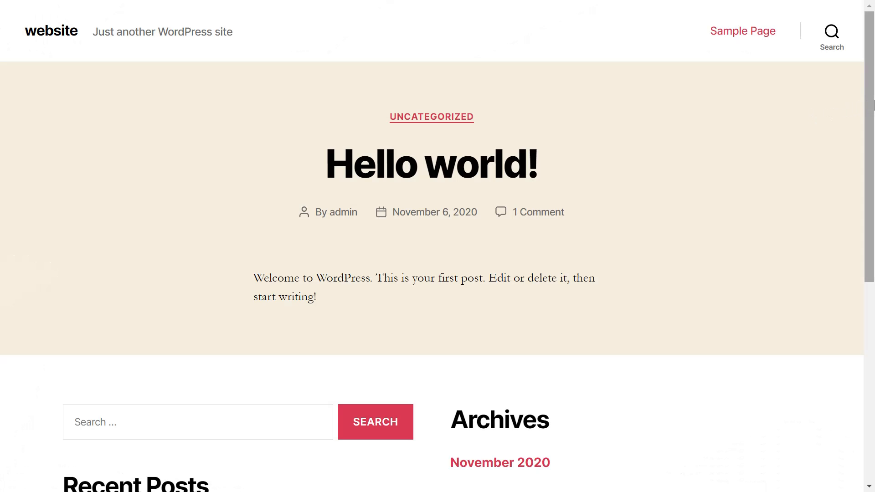
Sign in with the Login with Twitter button and authorize the apptesting 11 app.
{"action": "scroll", "scroll_direction": "down", "scroll_amount": 3}
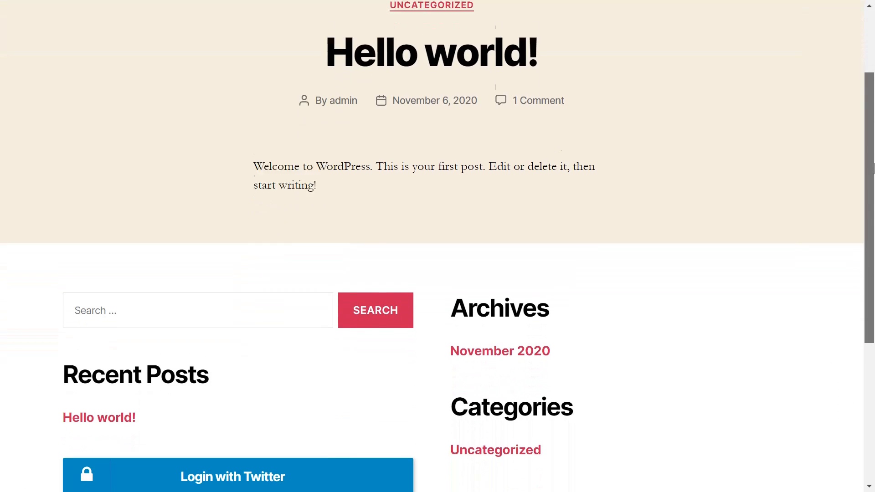
{"action": "scroll", "scroll_direction": "down", "scroll_amount": 3}
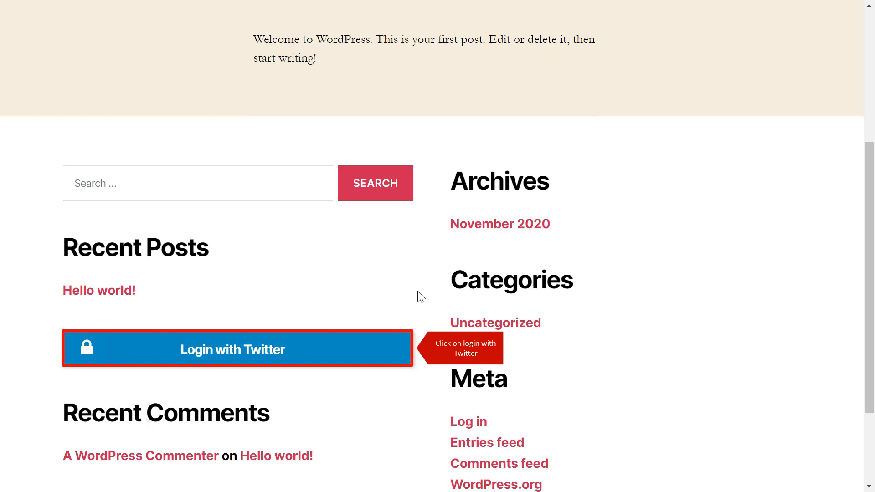
{"action": "left_click", "coordinate": [232, 350]}
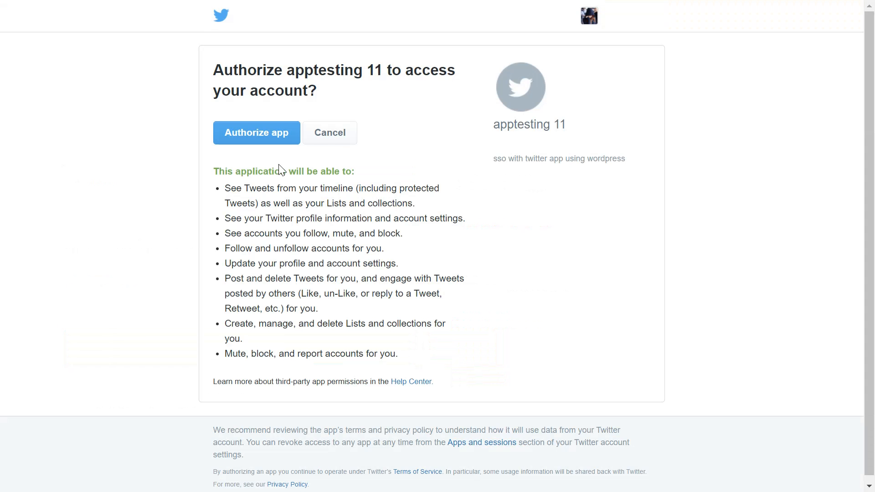
{"action": "left_click", "coordinate": [257, 132]}
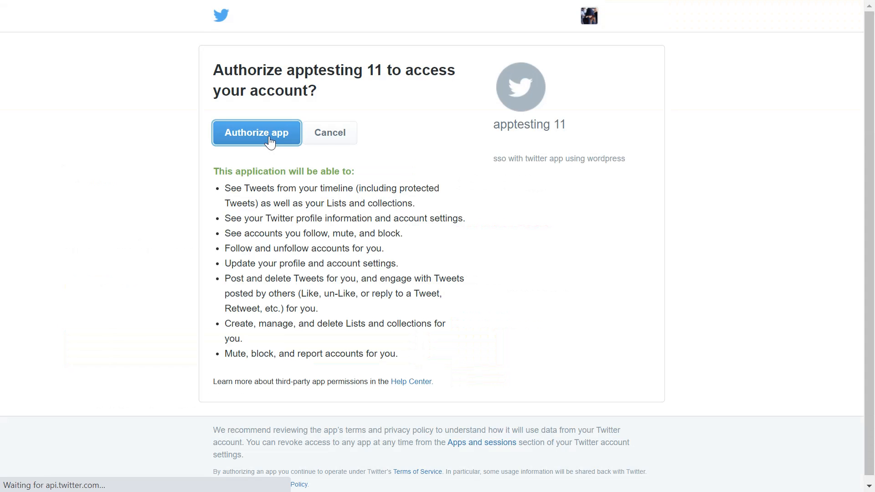
{"action": "left_click", "coordinate": [256, 132]}
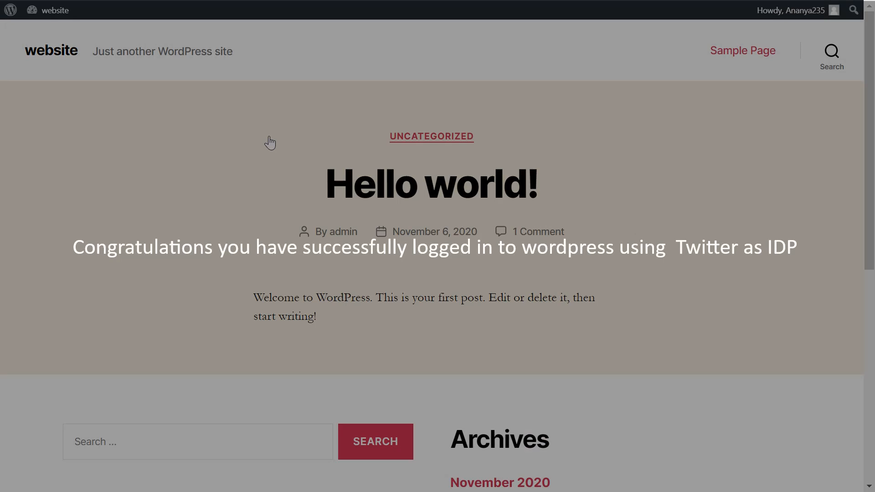